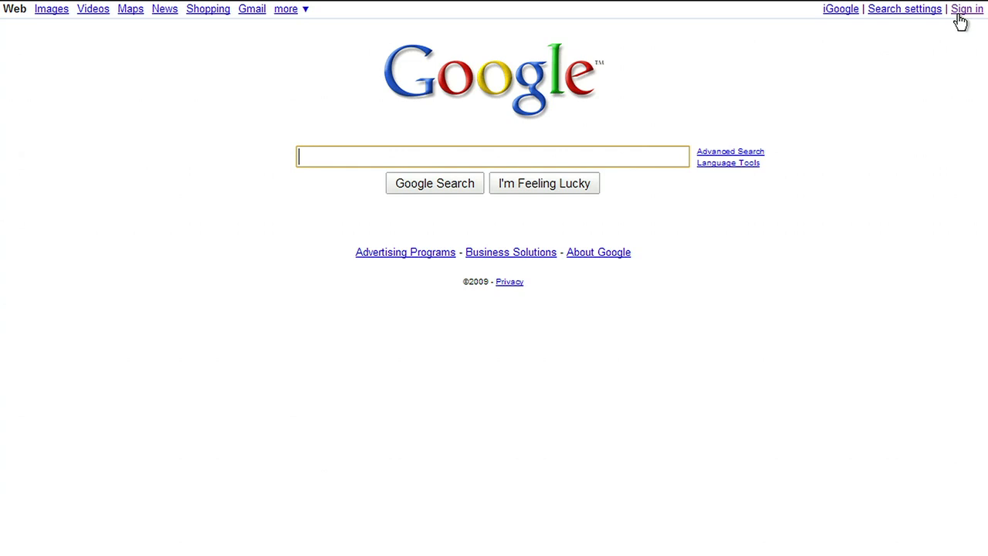
# - Sign in to the Google account from the Google Search homepage
pyautogui.click(966, 9)
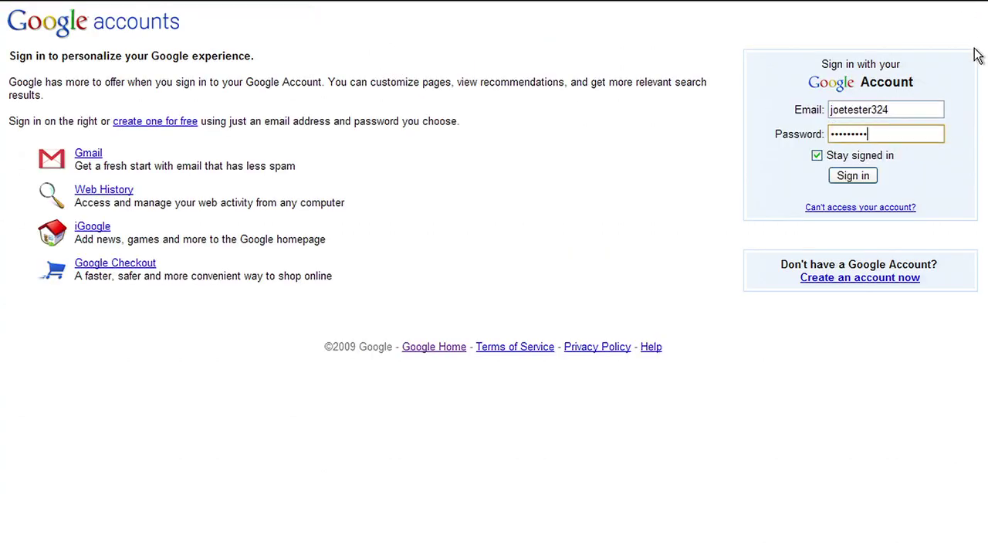
pyautogui.click(851, 176)
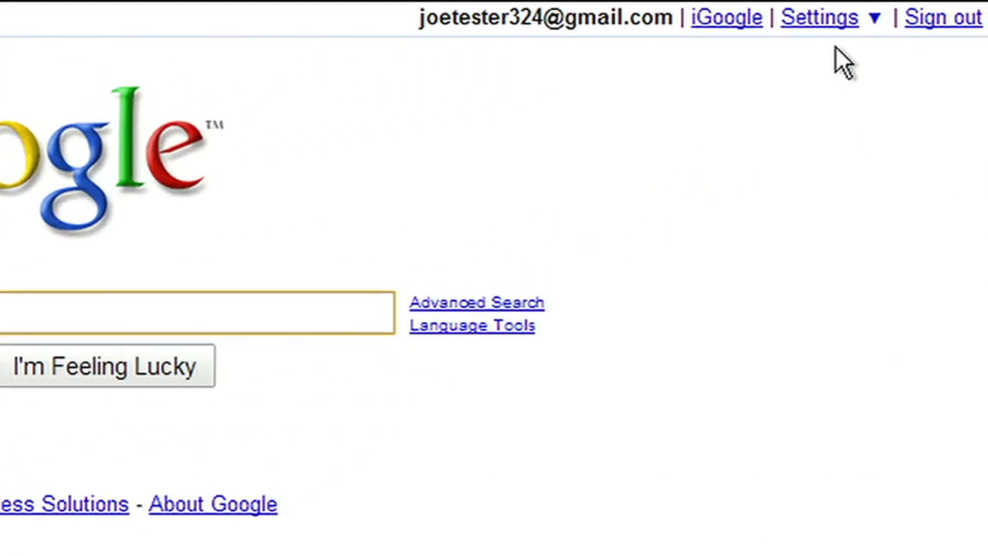
# - Go to Google account settings from the top-right Settings menu
pyautogui.click(818, 17)
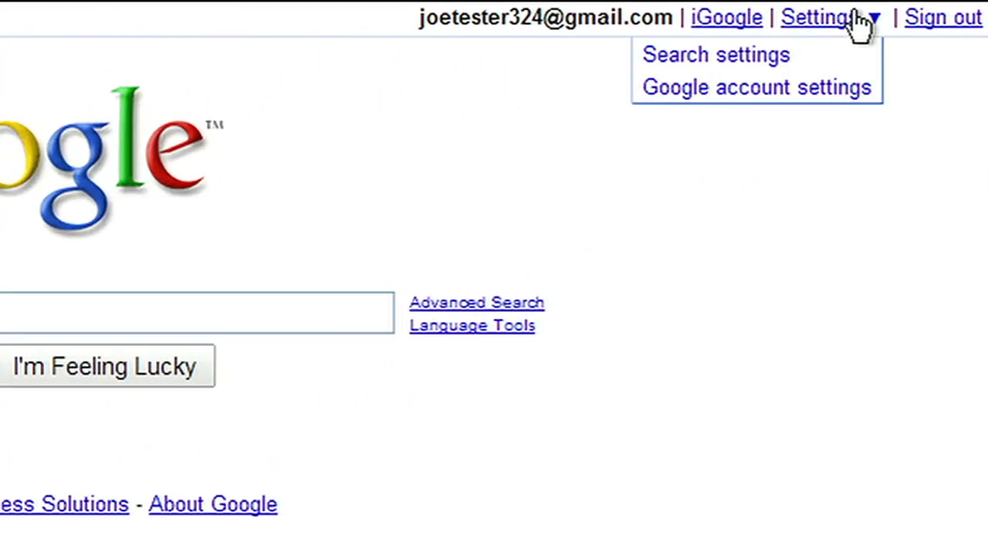
pyautogui.click(755, 87)
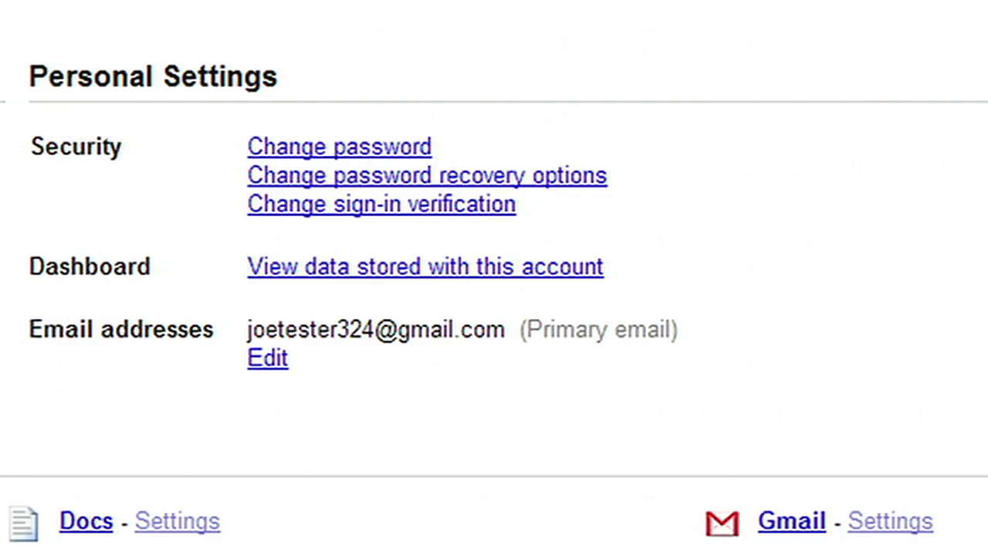
pyautogui.moveTo(605, 301)
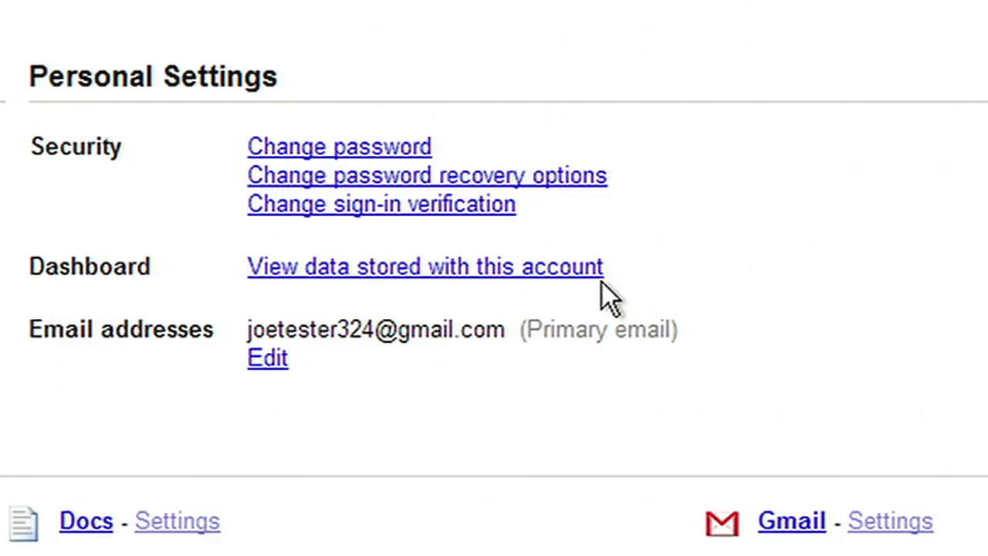
# - View data stored with this account, re-entering the password to reach the Dashboard
pyautogui.click(425, 266)
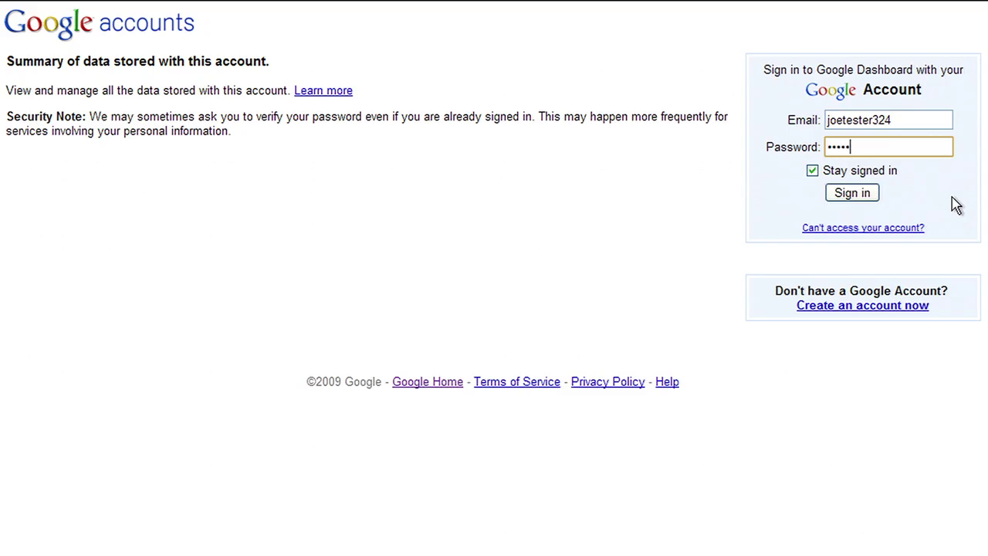
pyautogui.write('••••')
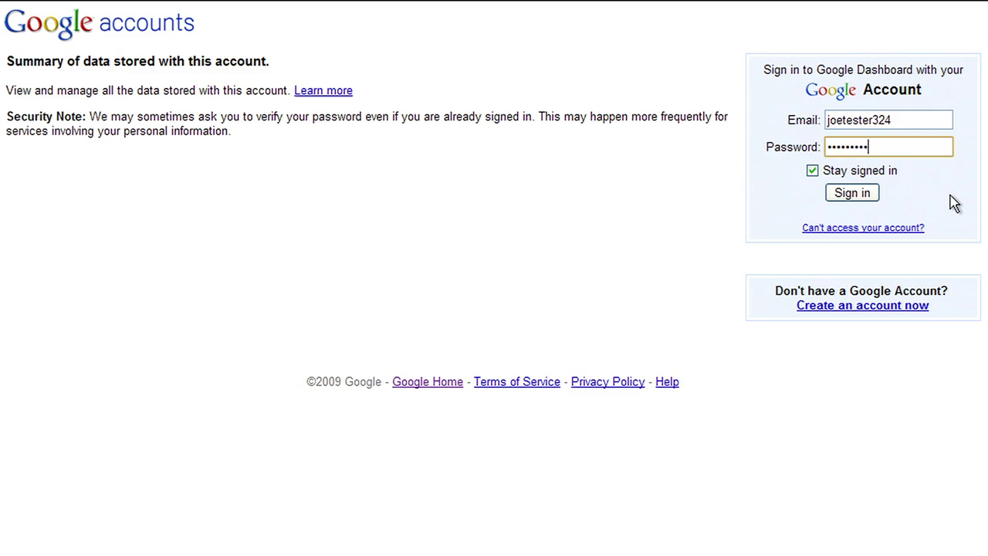
pyautogui.click(852, 191)
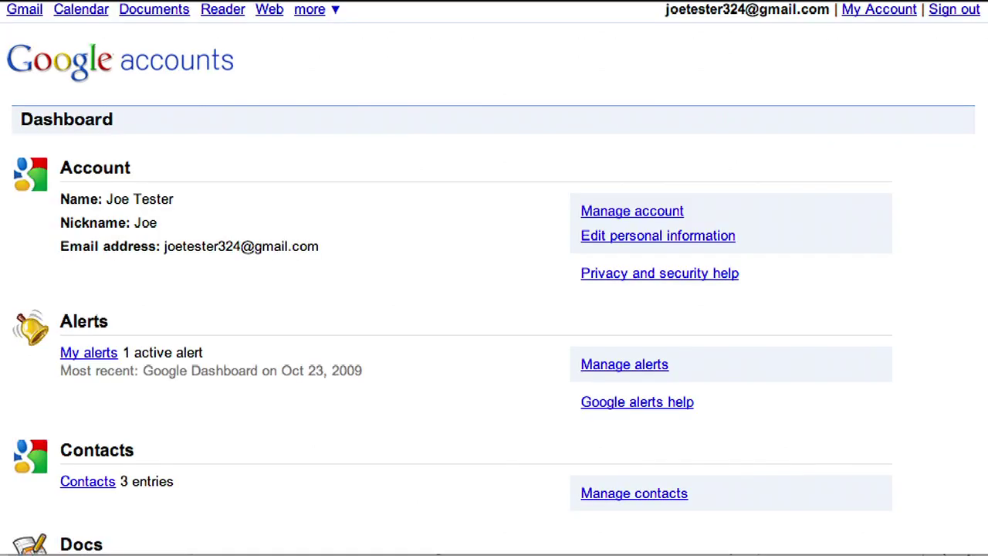
pyautogui.scroll(-3)
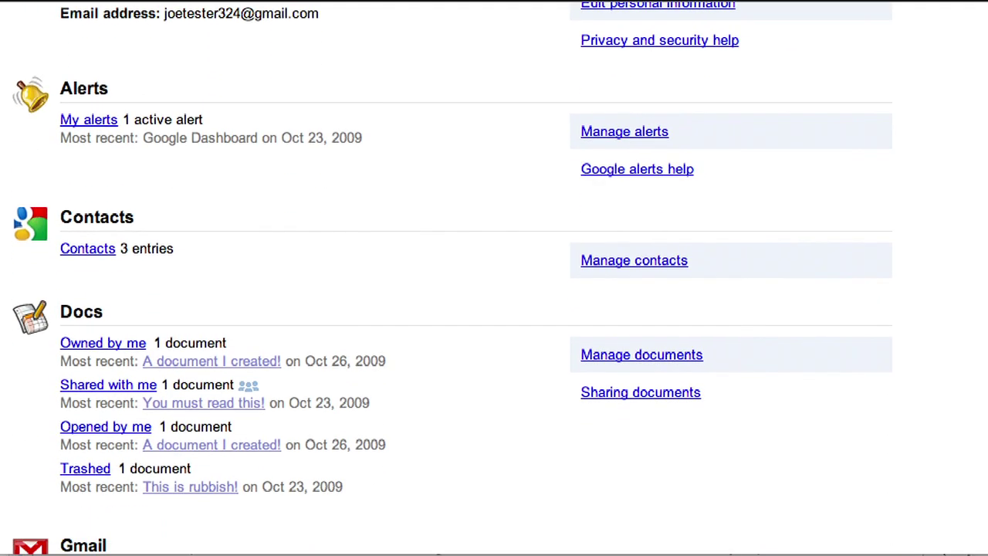
pyautogui.scroll(-3)
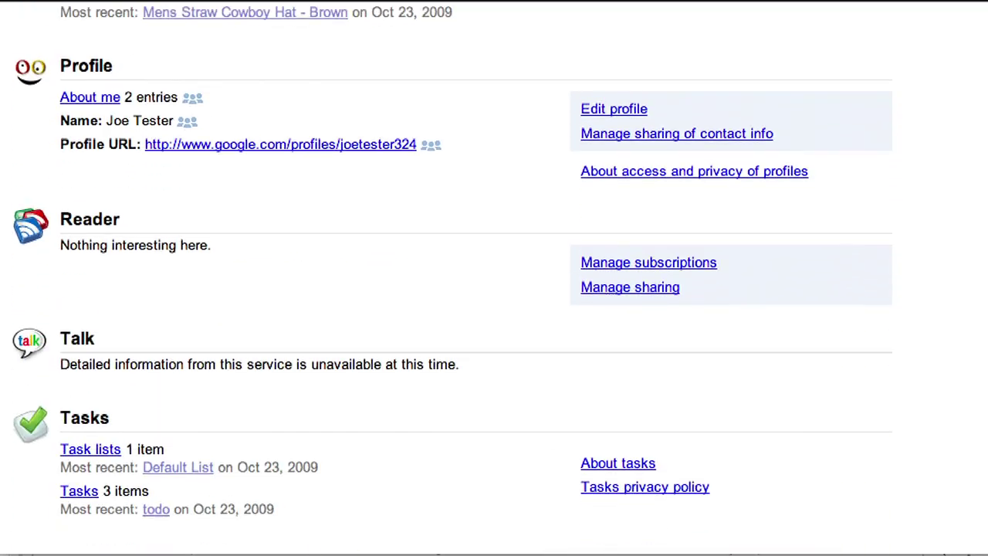
pyautogui.scroll(-3)
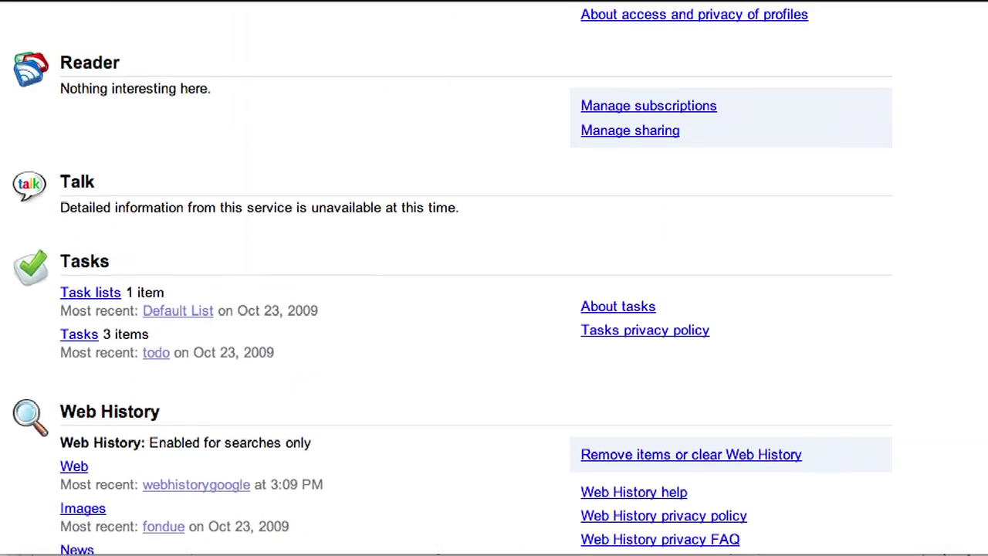
pyautogui.scroll(3)
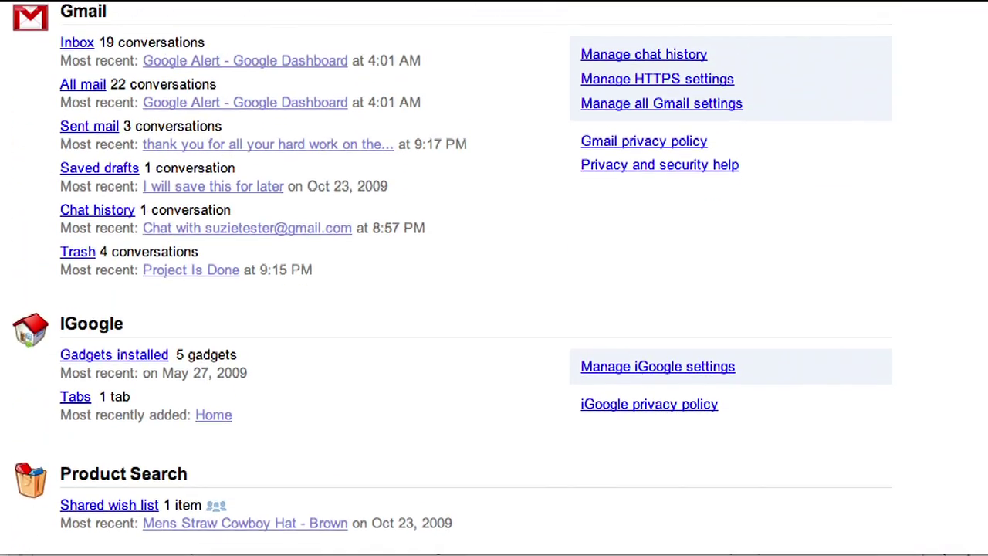
pyautogui.scroll(-3)
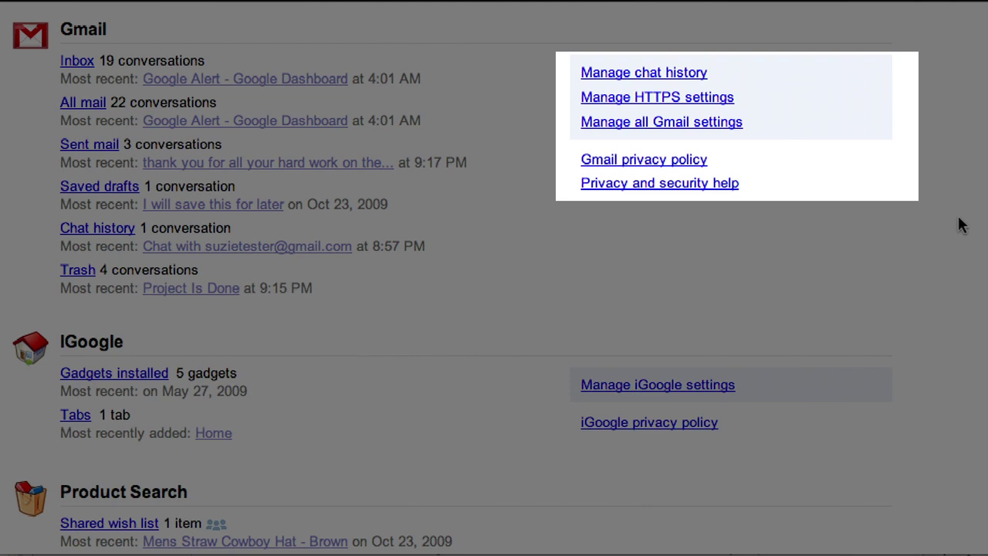
pyautogui.moveTo(644, 72)
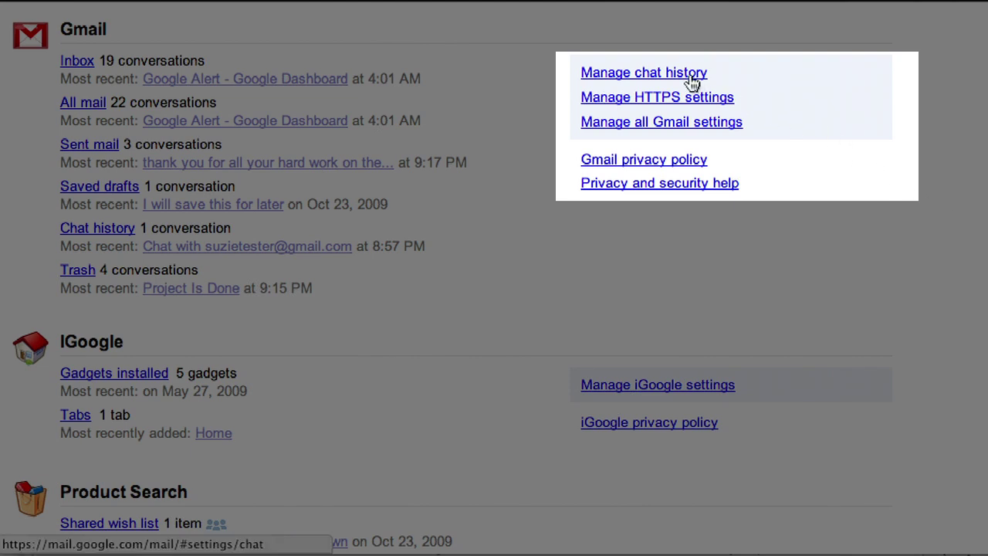
# - In Gmail Chat settings, choose 'Never save chat history'
pyautogui.click(642, 73)
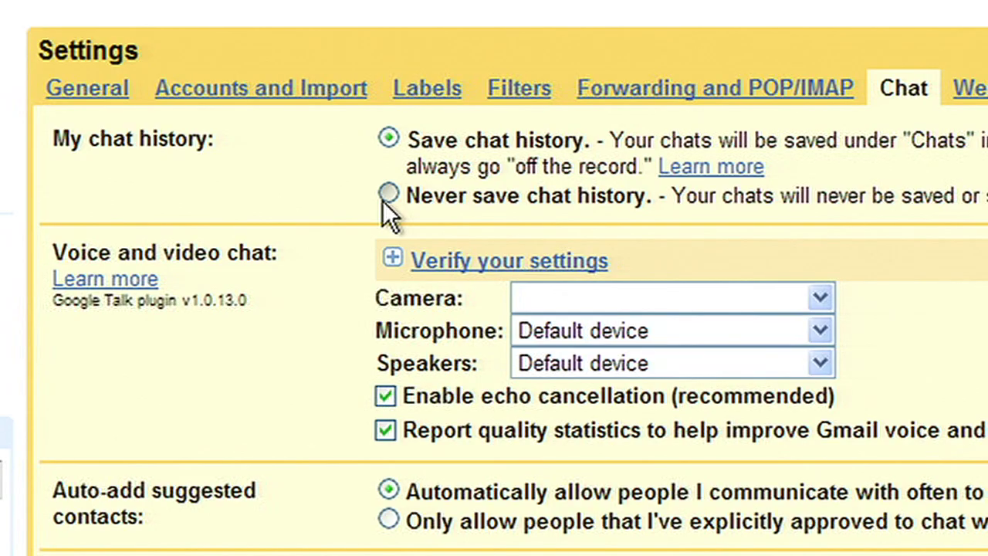
pyautogui.click(388, 195)
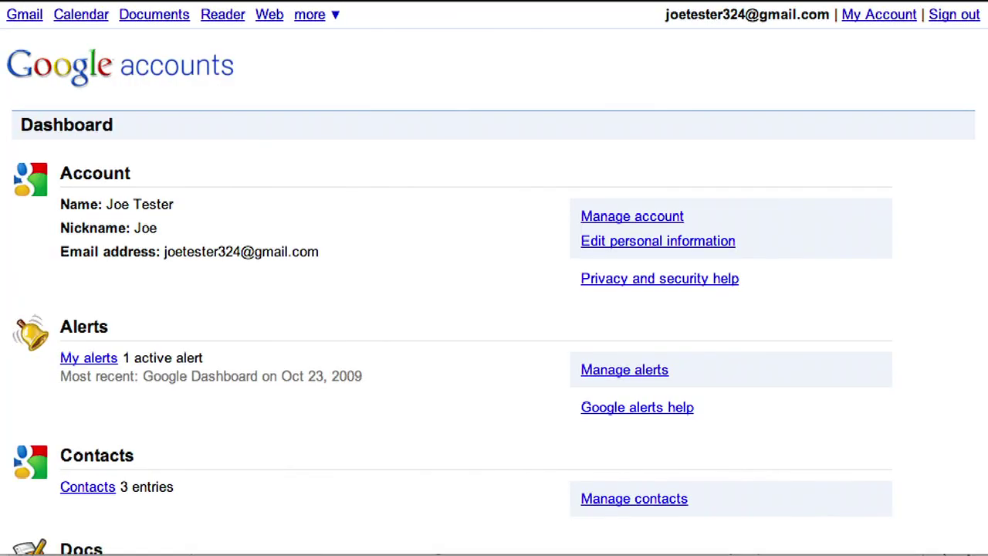
pyautogui.scroll(-3)
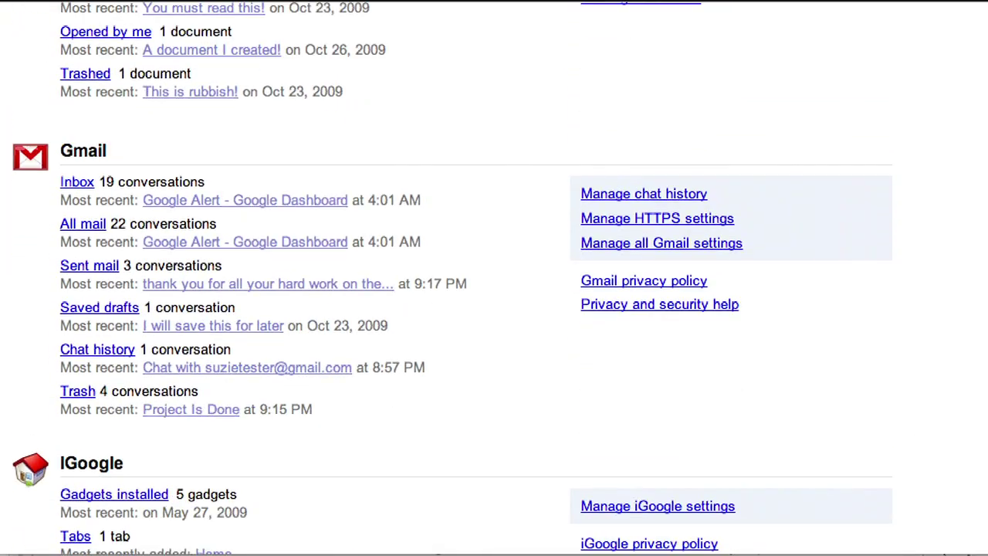
pyautogui.scroll(-3)
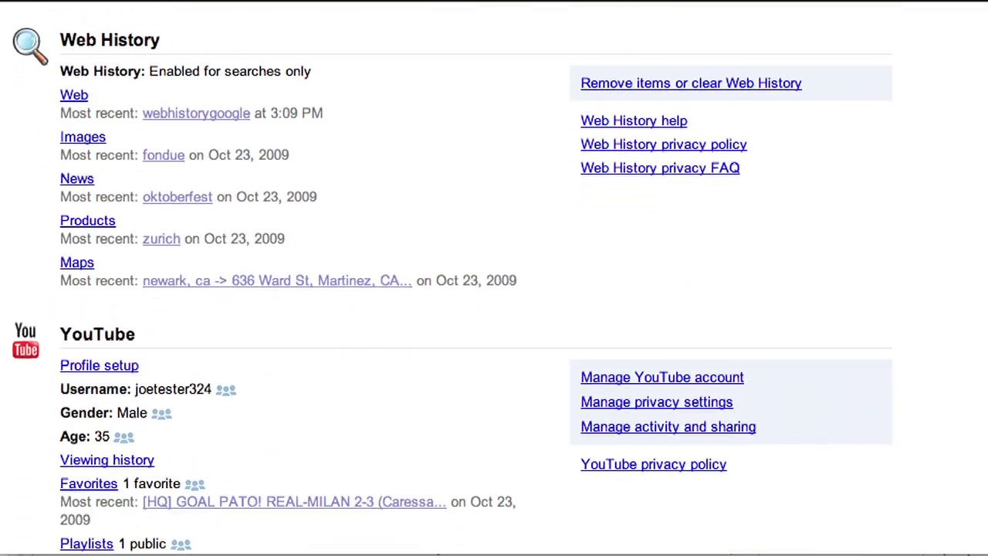
pyautogui.scroll(-3)
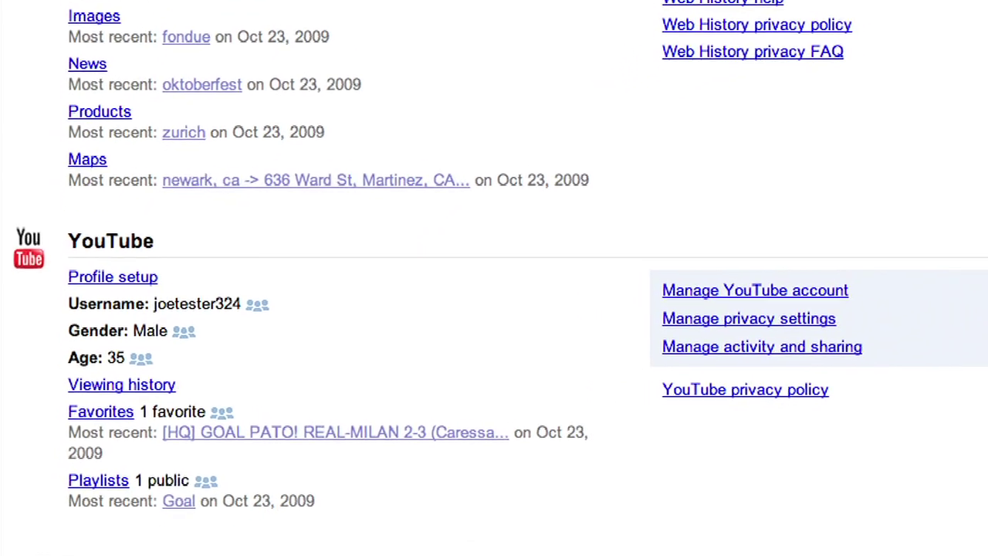